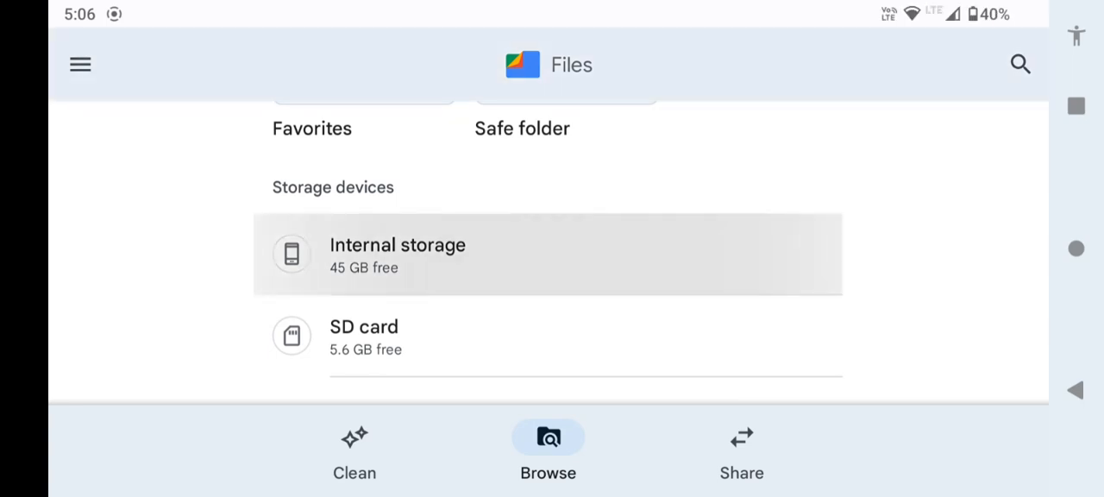
- Open test.mkv from Internal storage in MediaInfo via its Open with menu
left_click(397, 253)
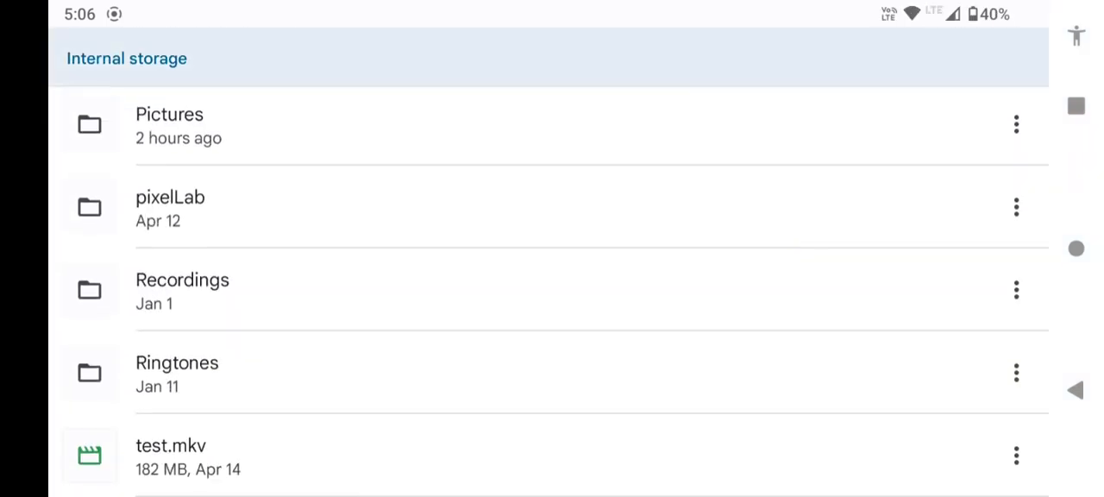
left_click(171, 445)
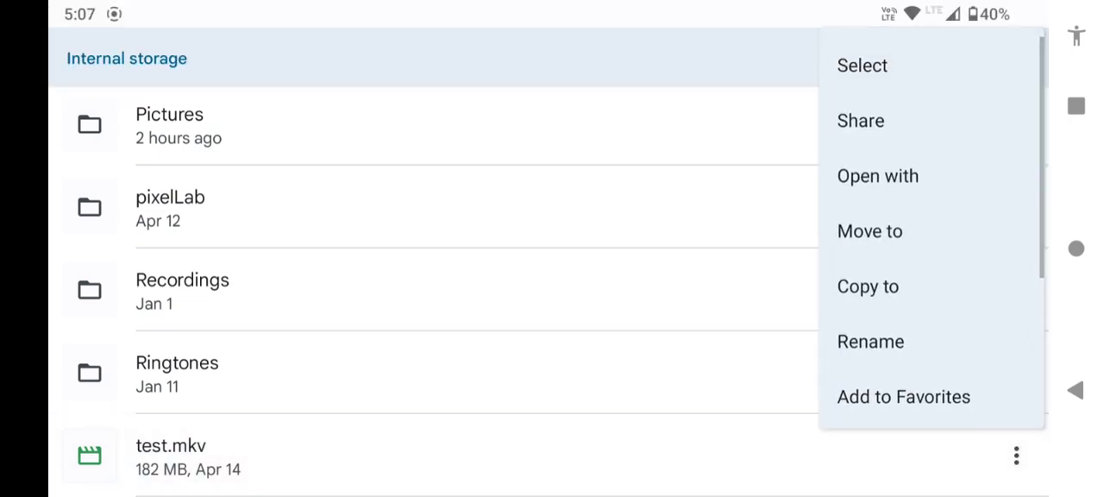
left_click(877, 176)
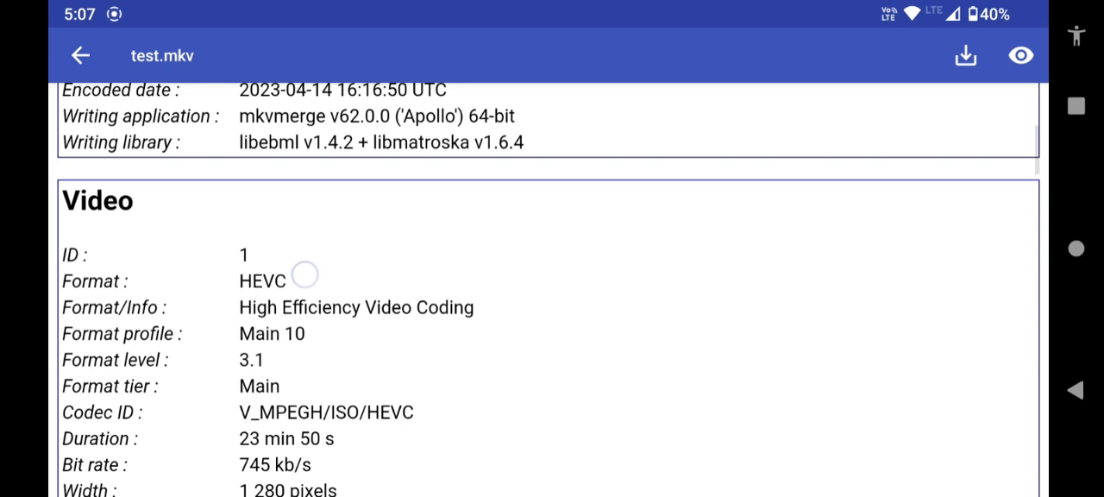
scroll("down", 3)
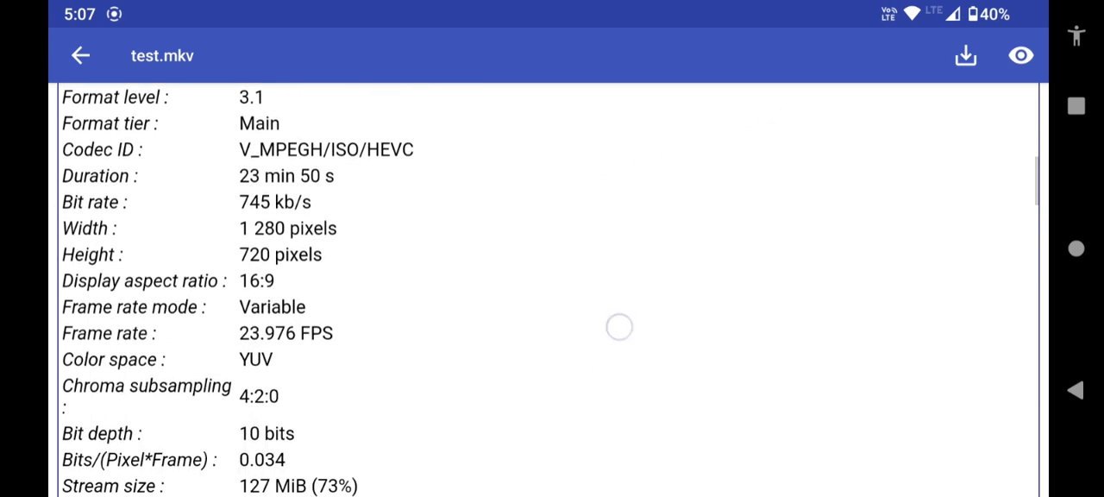
scroll("down", 3)
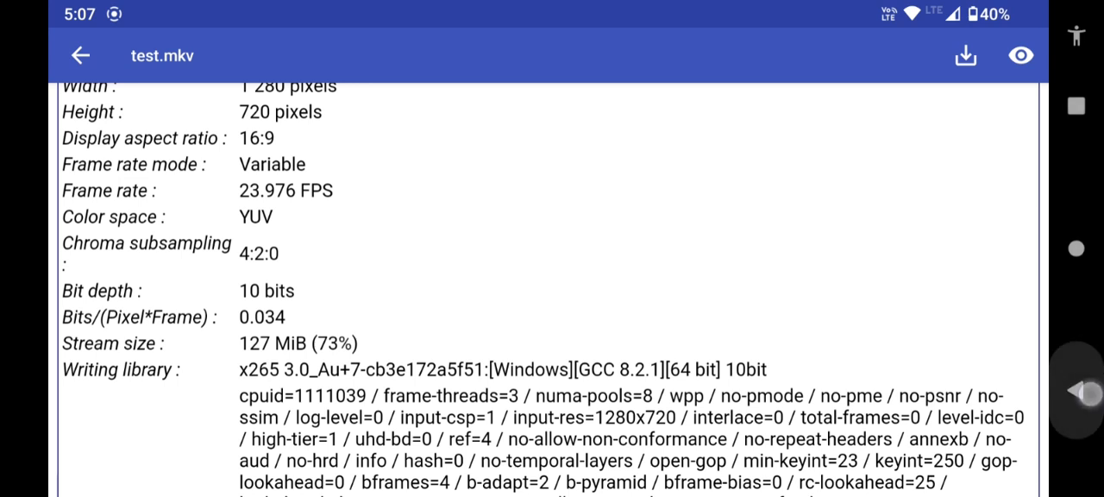
- View Termux's app info from its home-screen shortcut, checking Permissions, then return home
left_click(79, 55)
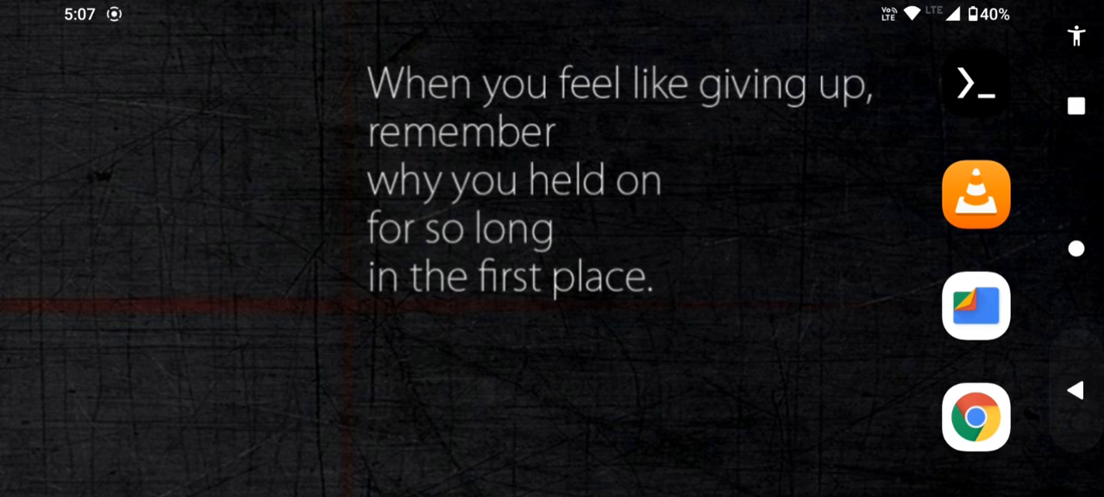
left_click(976, 86)
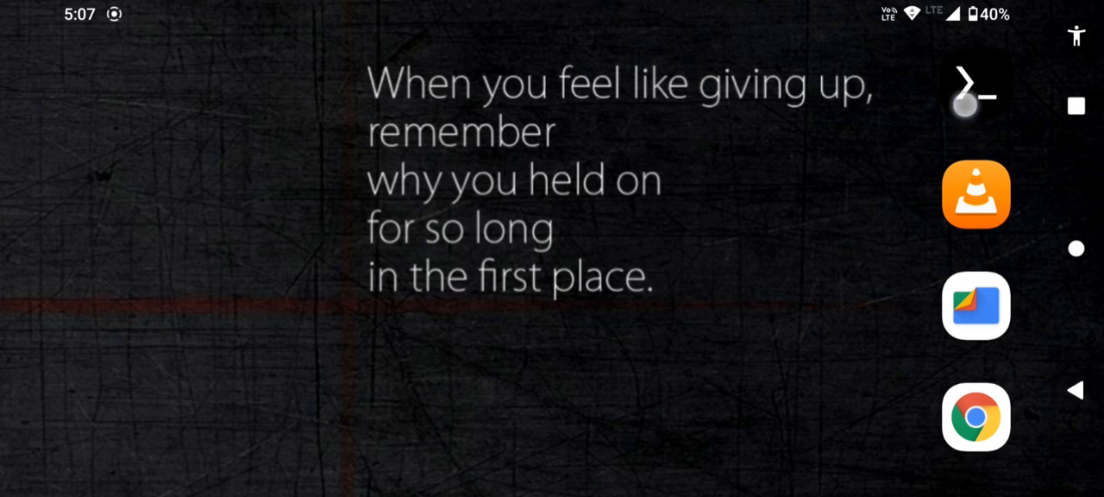
left_click(974, 90)
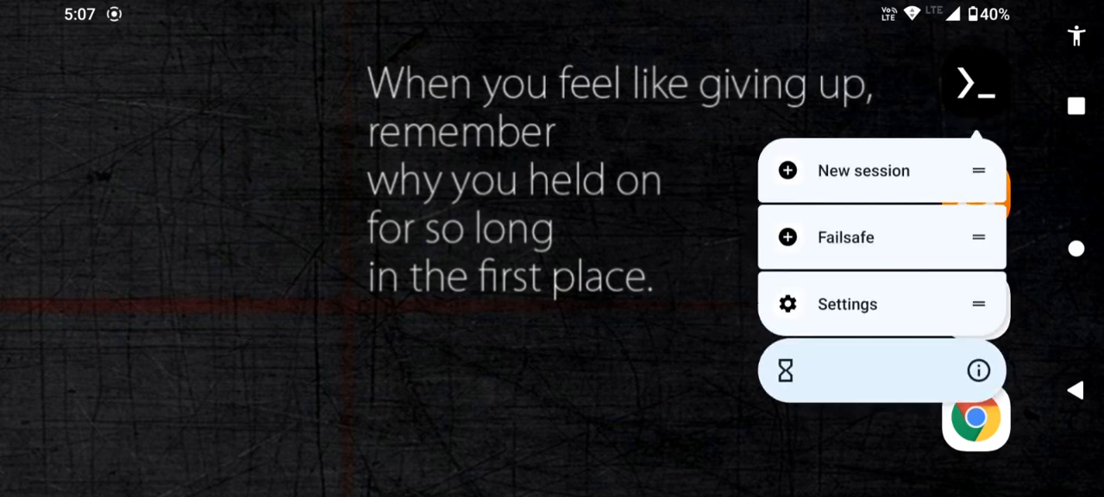
left_click(977, 369)
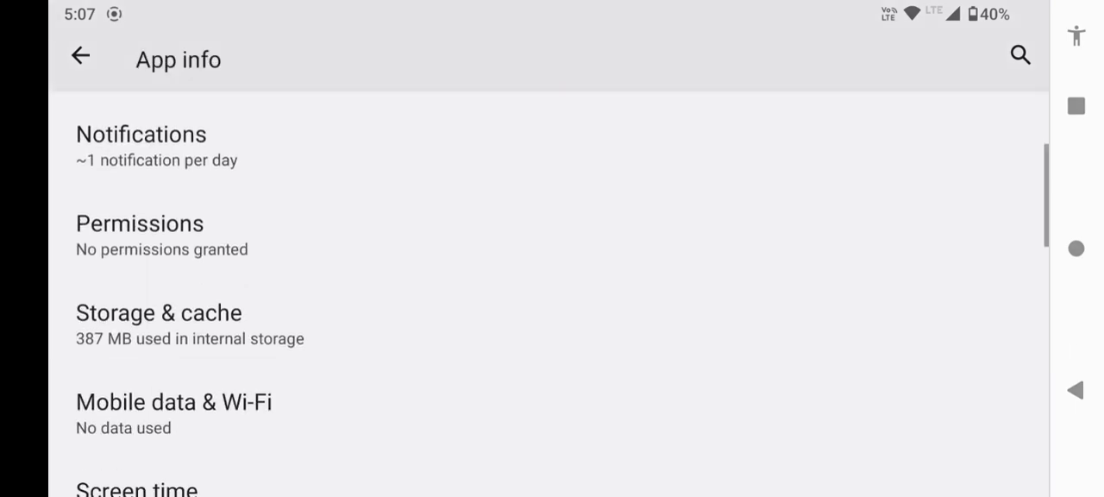
left_click(140, 223)
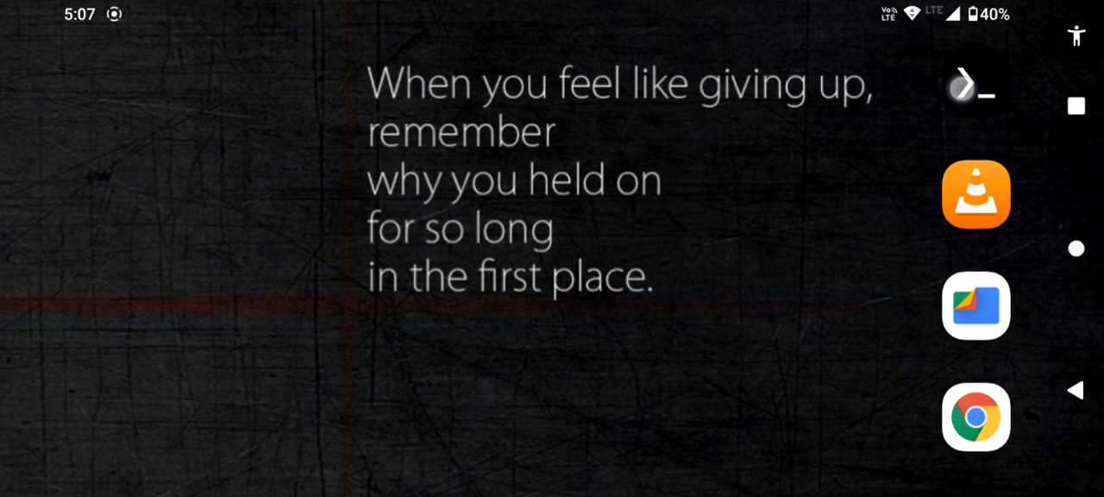
- Launch Termux and run pkg upgrade then pkg install ffmpeg, confirming 6.0-2 is newest
left_click(977, 90)
type("pkg")
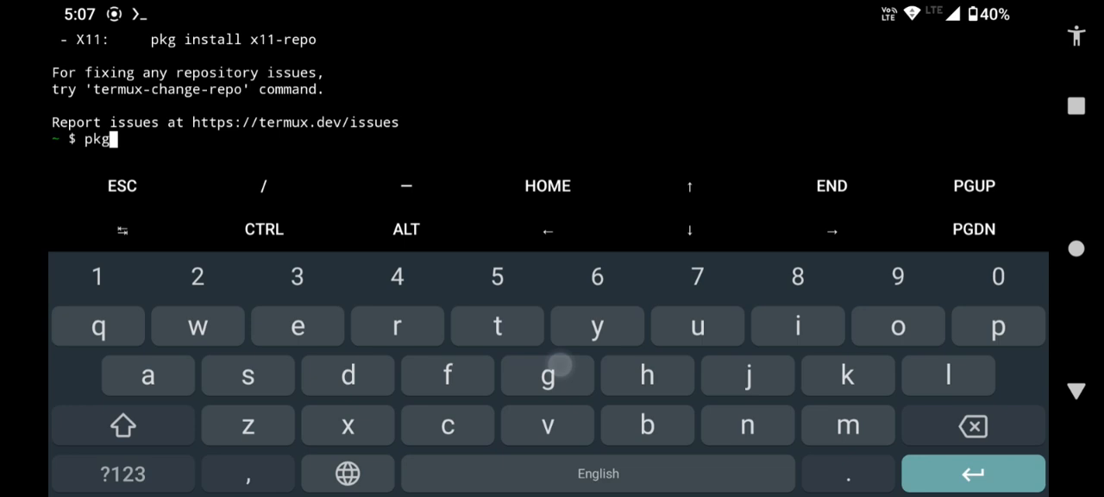
type("up")
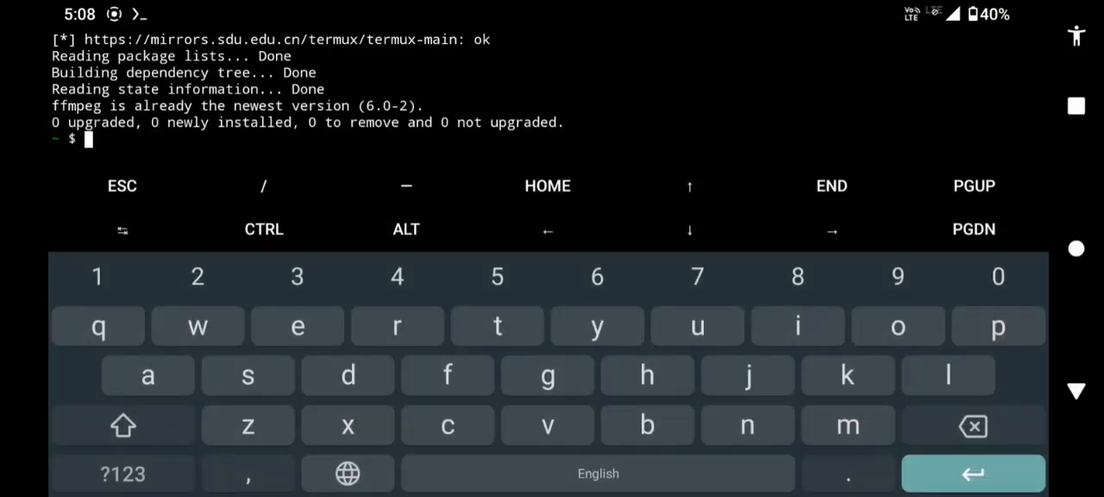
- Change directory to /sdcard and list its contents, showing test.mkv
type("cd")
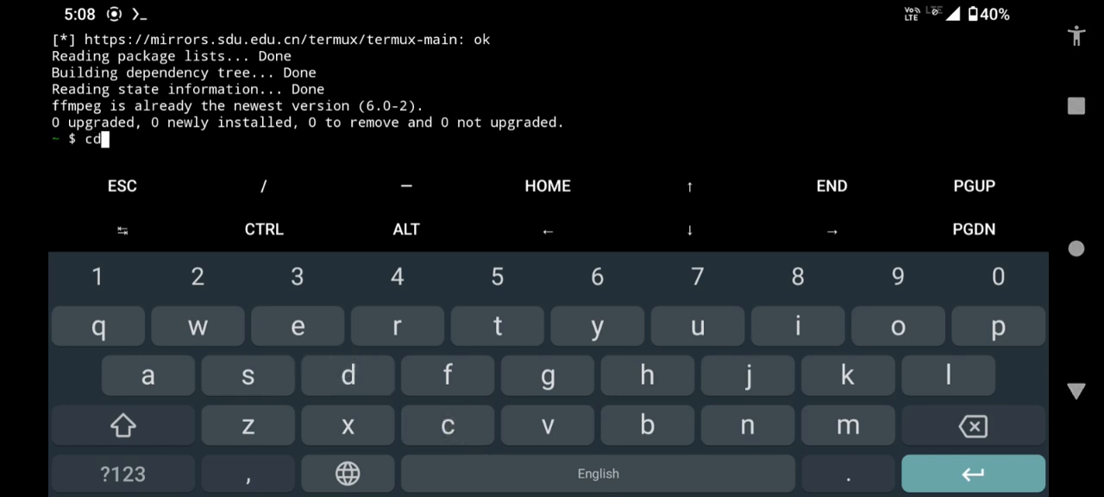
left_click(249, 374)
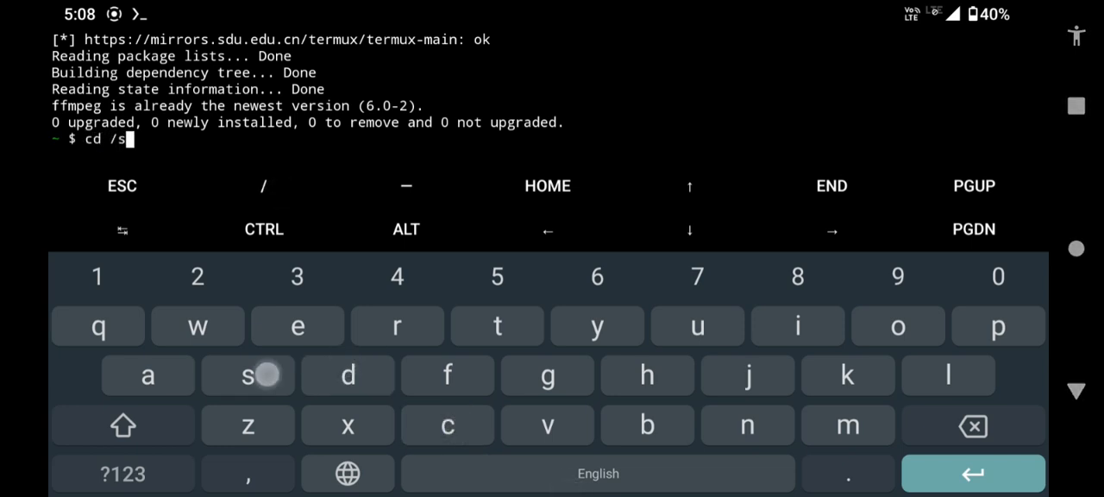
type("dcard")
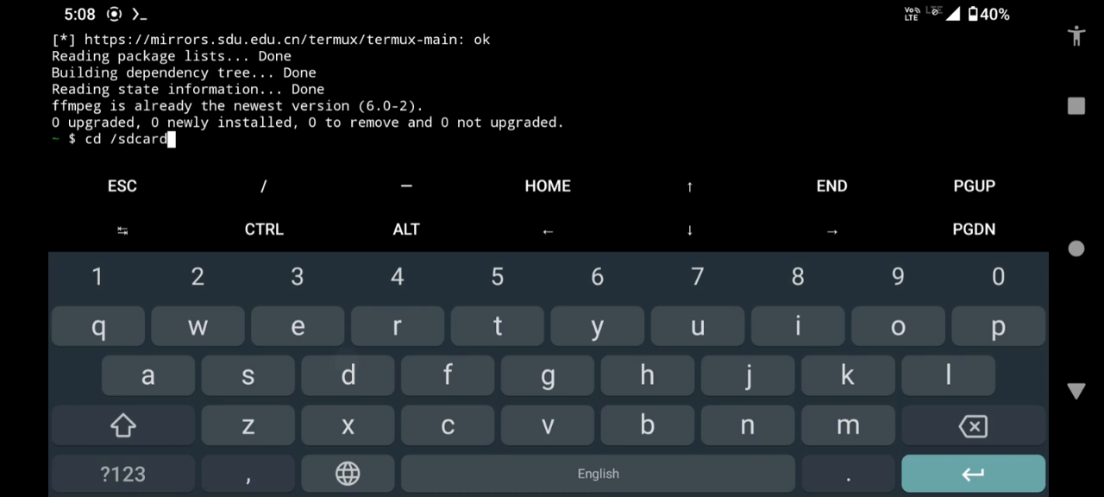
key("Enter")
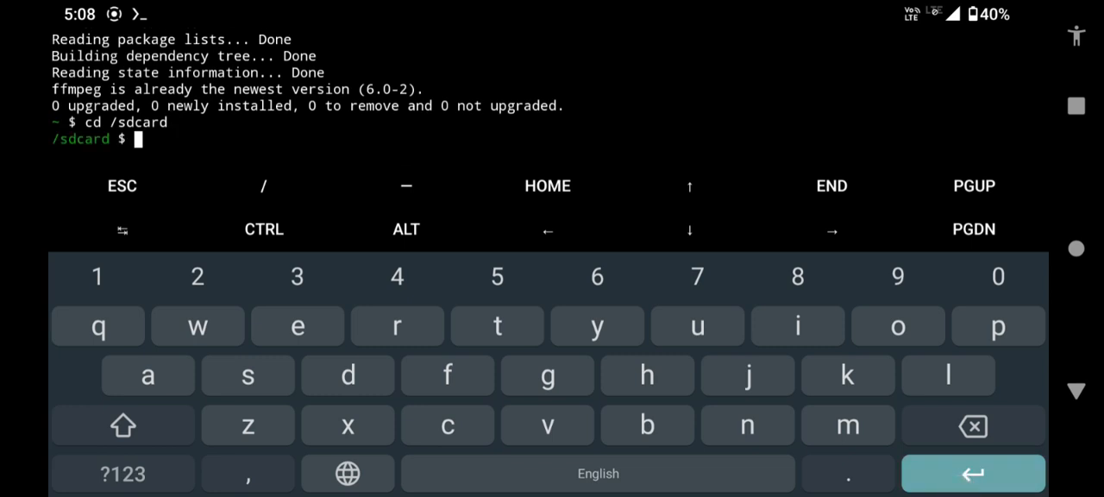
type("l")
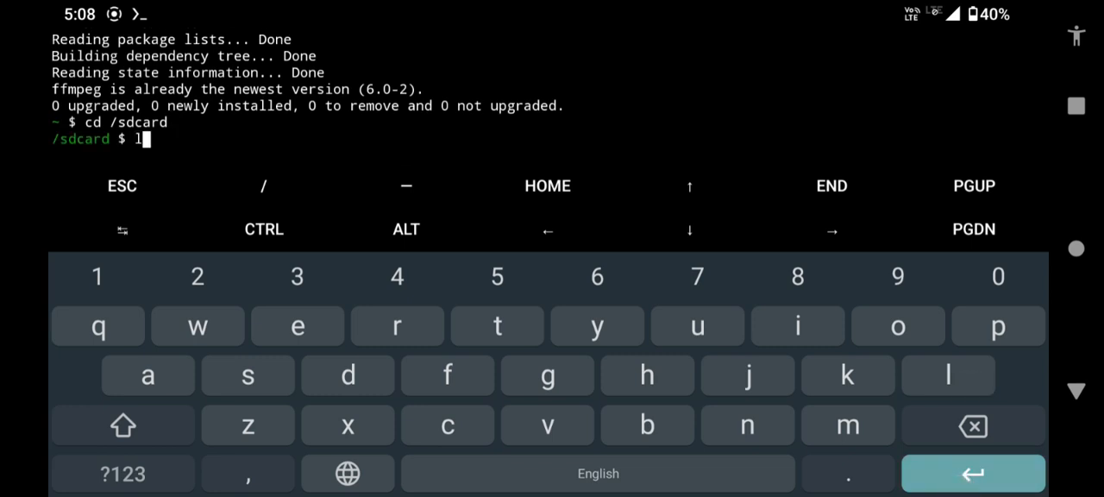
type("s")
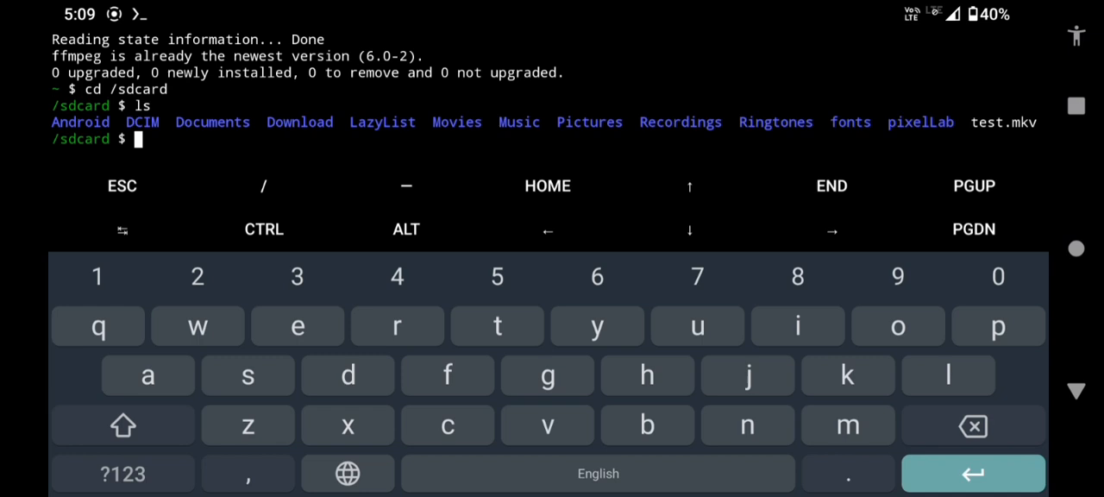
- Compose ffmpeg -i test.mkv -map 0 -c:v libx265 -crf 23 for the re-encode
type("ffmp")
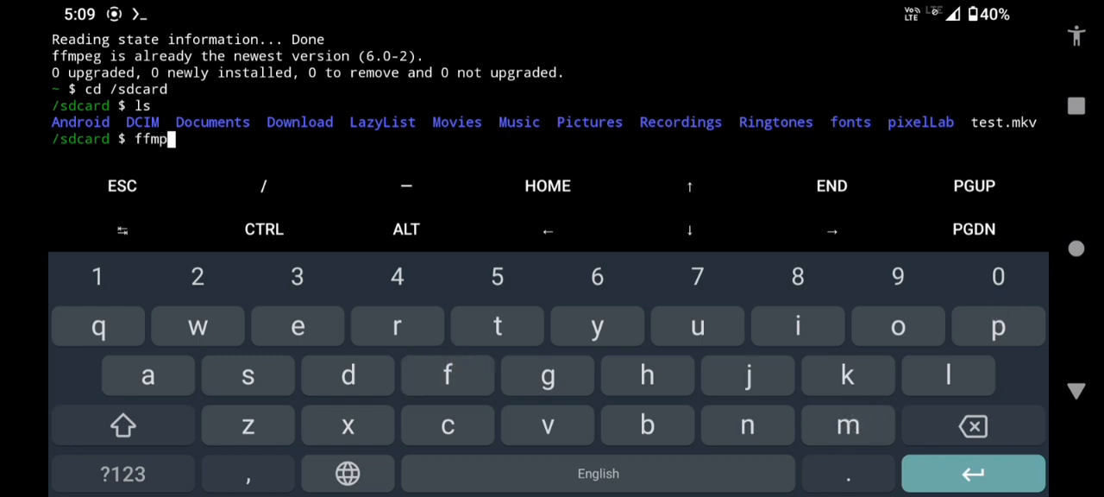
type("eg")
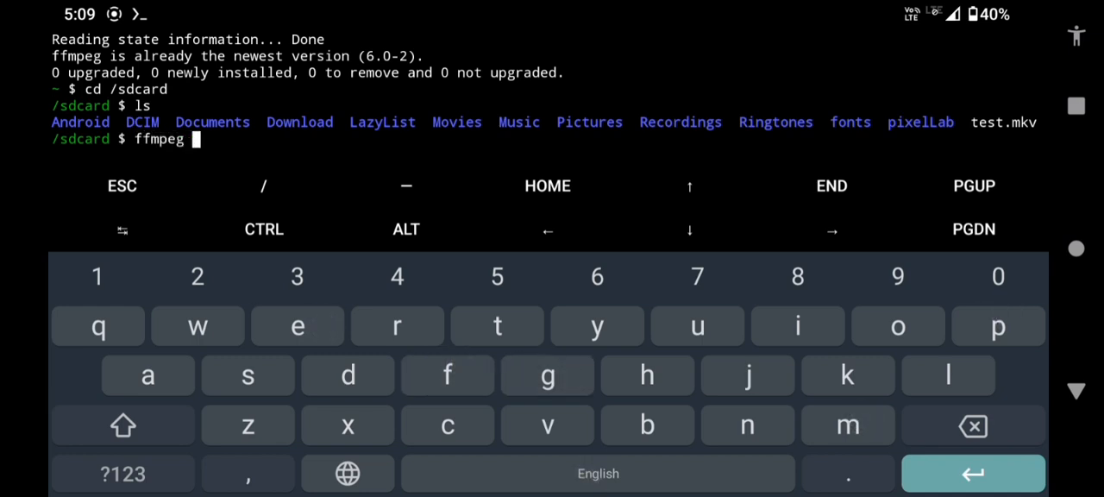
type("-i")
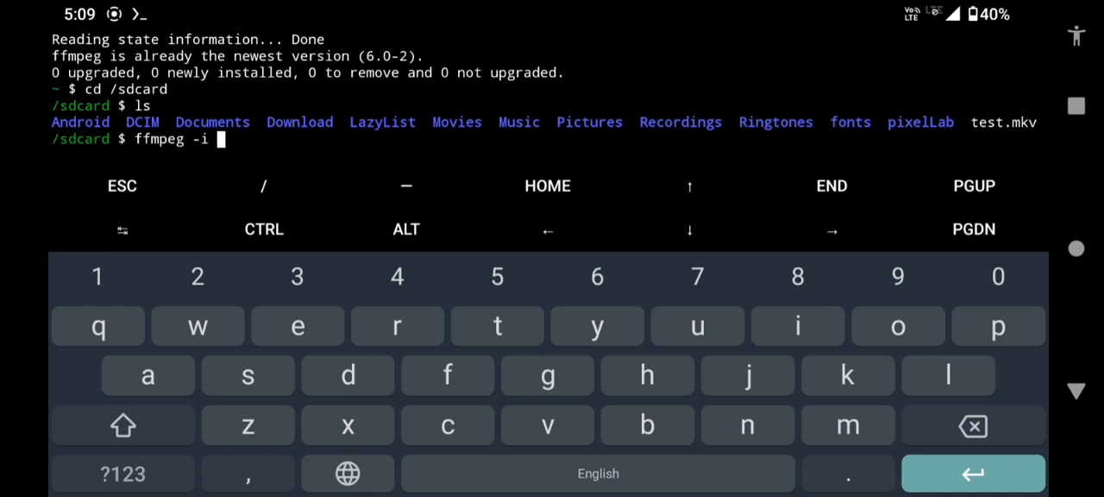
type("test.mkv -ma")
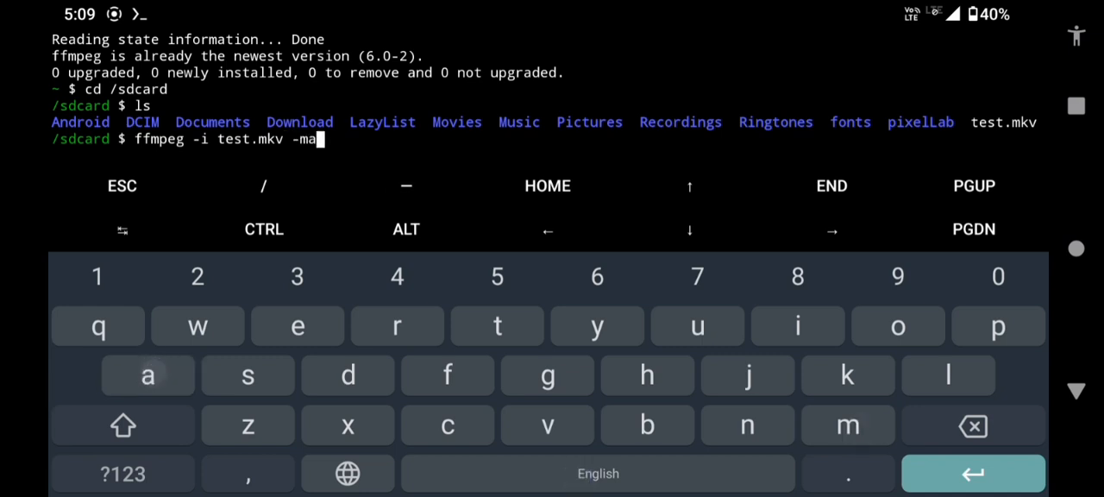
type("p 0")
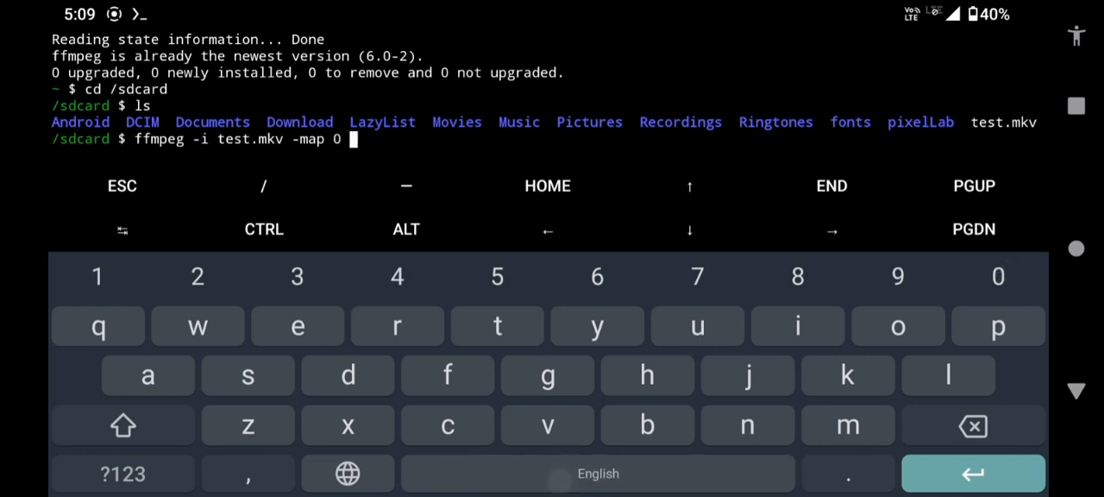
type("-c")
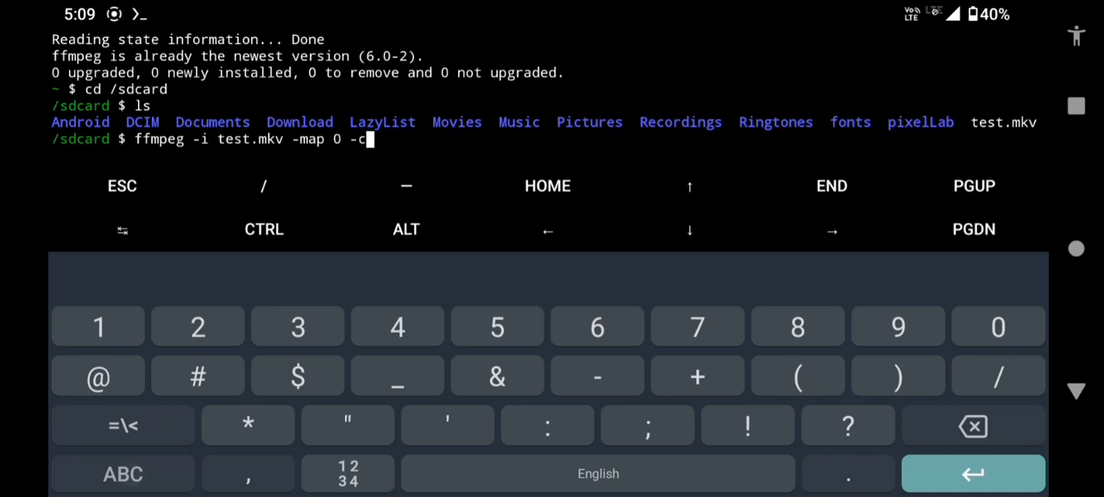
type("v lib")
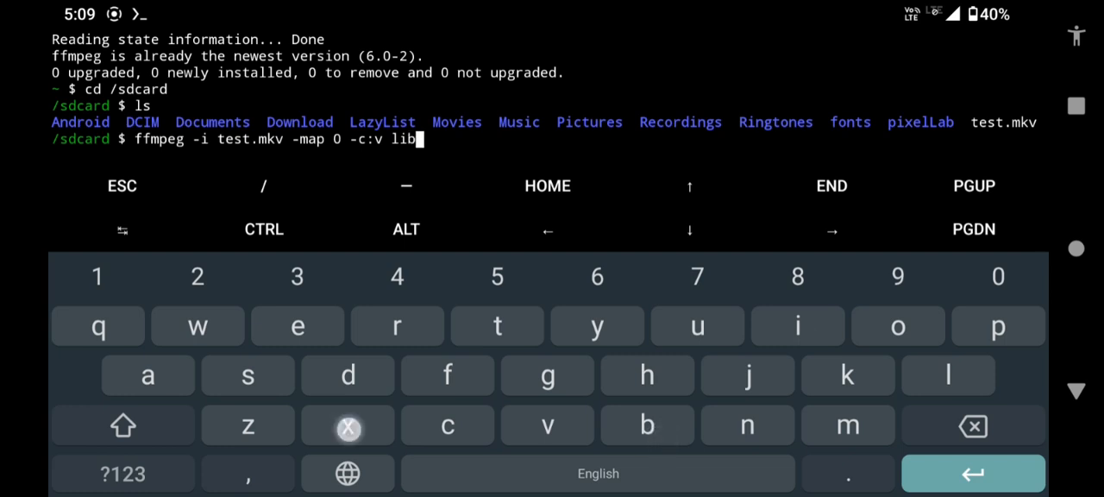
type("x265")
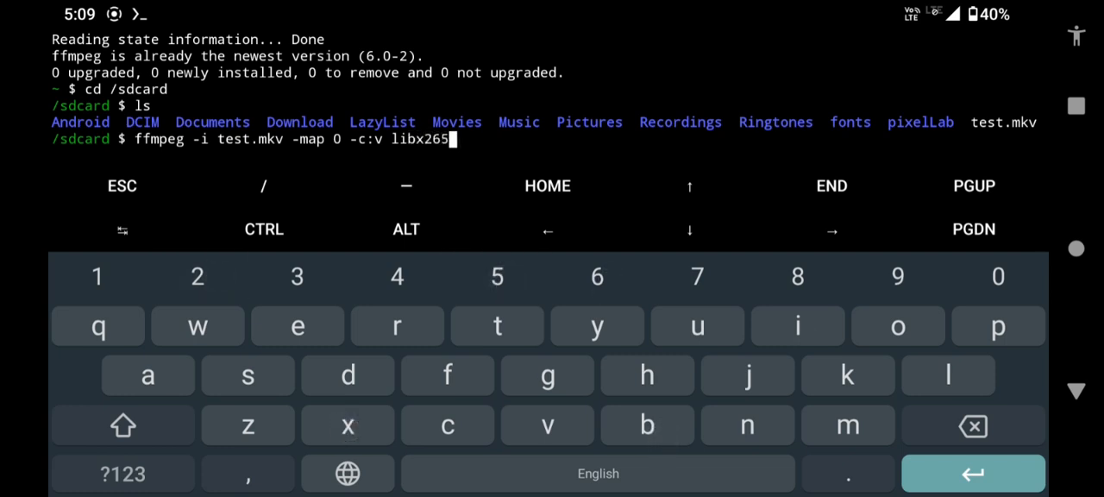
left_click(597, 472)
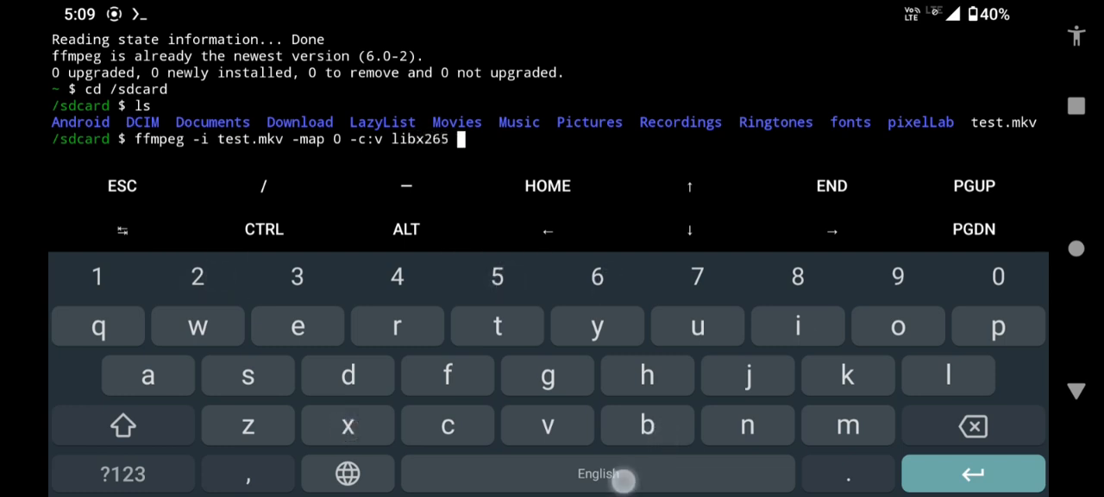
type("-crf")
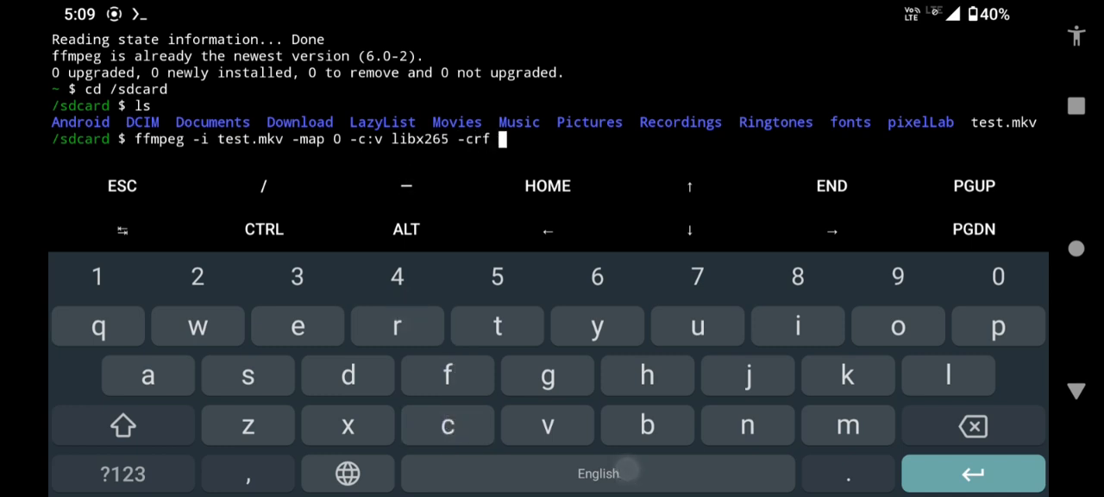
type("23 -v")
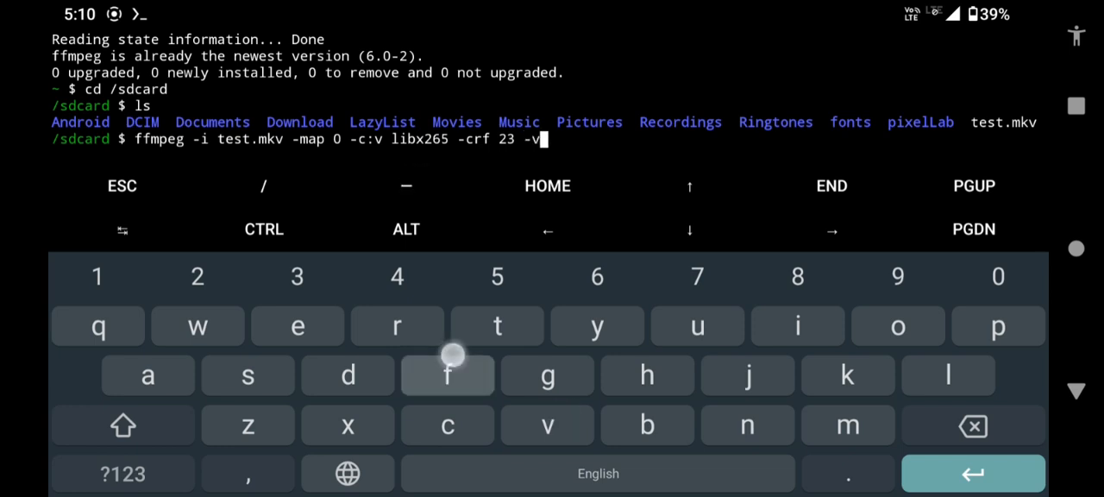
- Complete the command with -vf format=yuv420p -c:a copy -preset veryfast output.mkv
type("f format=")
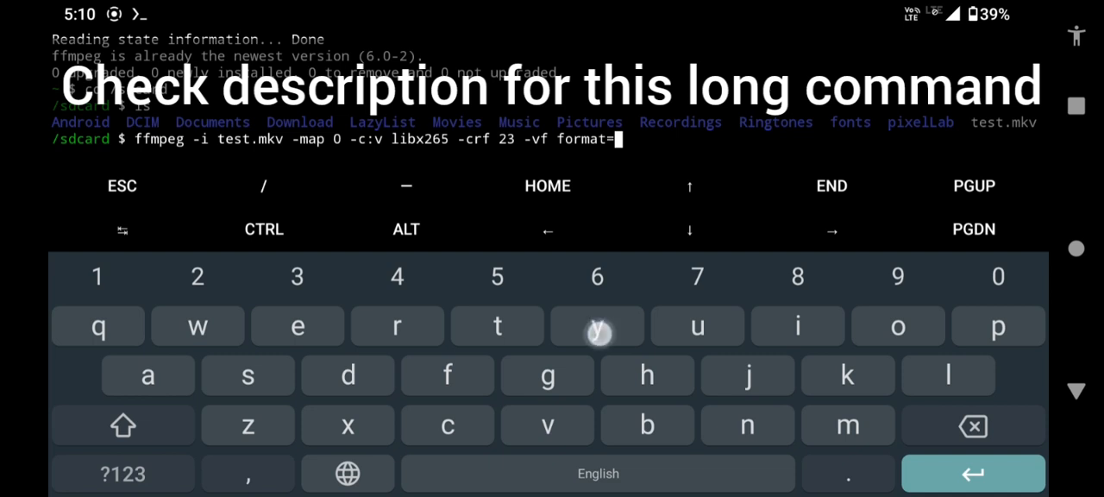
type("yuv")
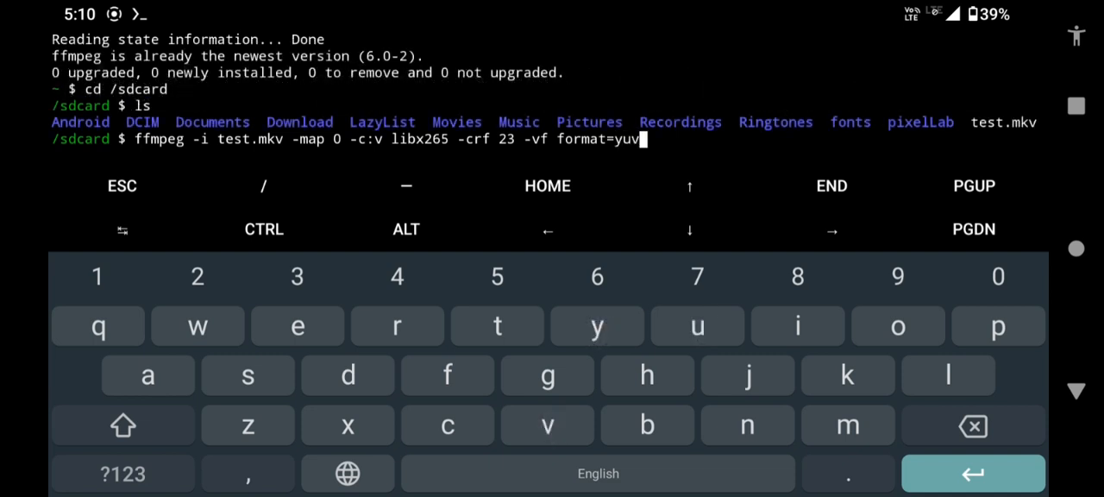
type("420")
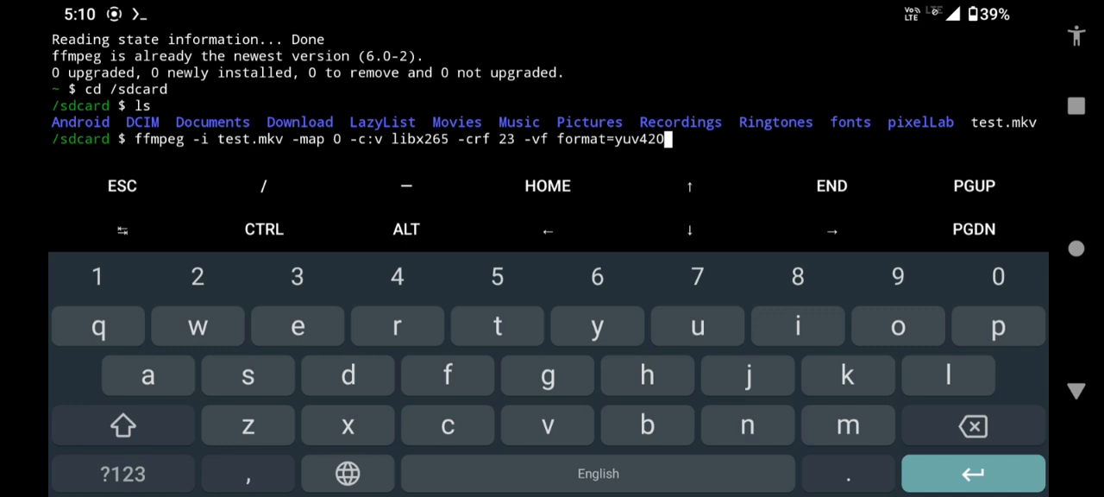
type("p -c:")
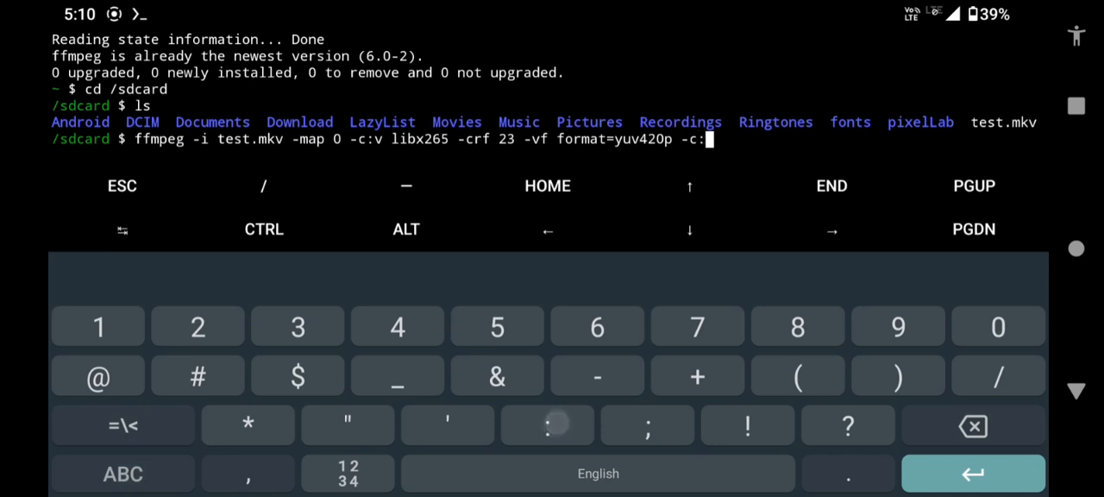
type("a")
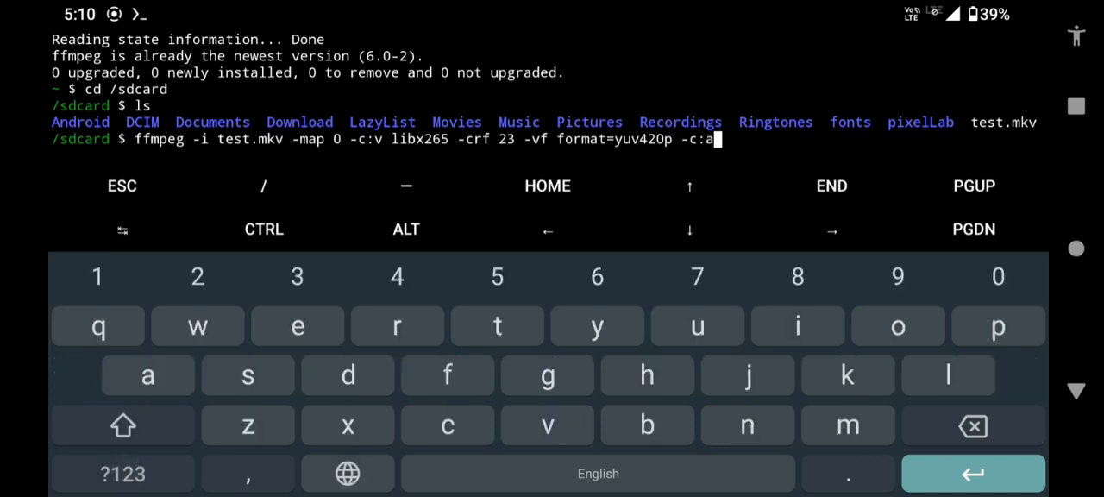
type("co")
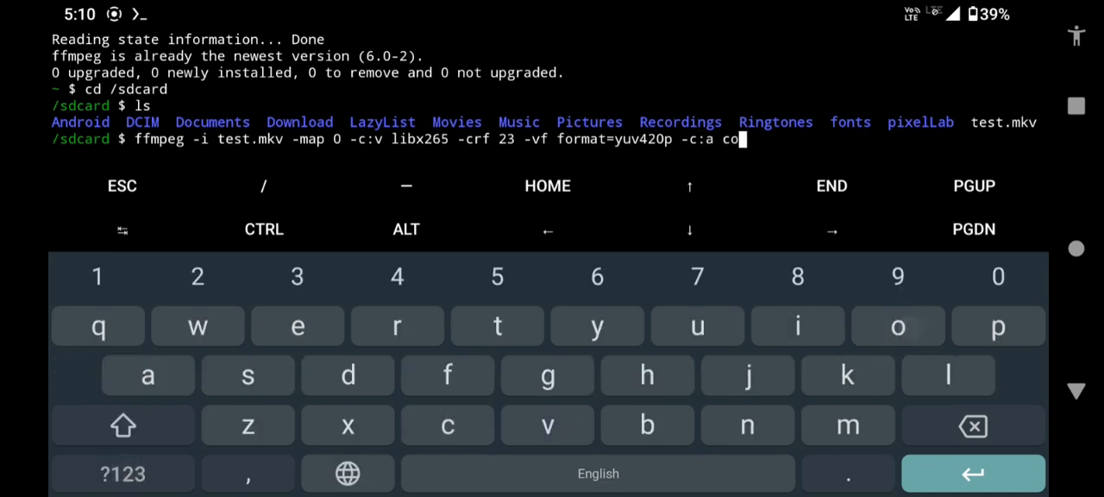
type("py")
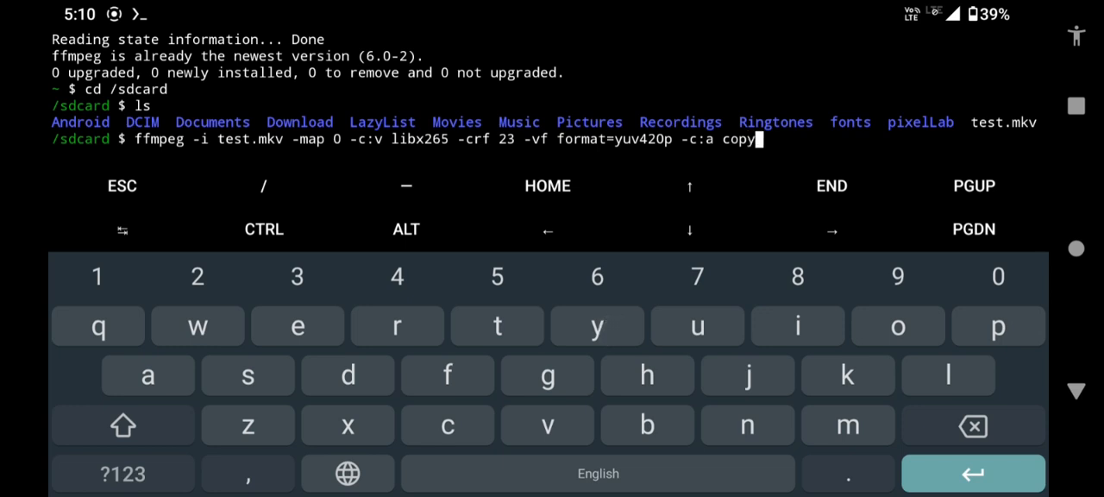
type("-")
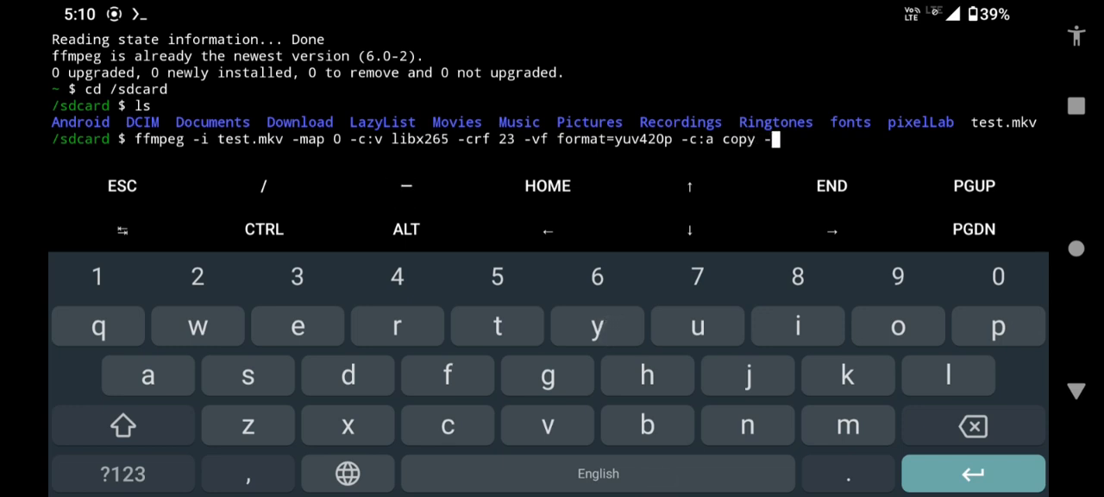
type("preset veryfast")
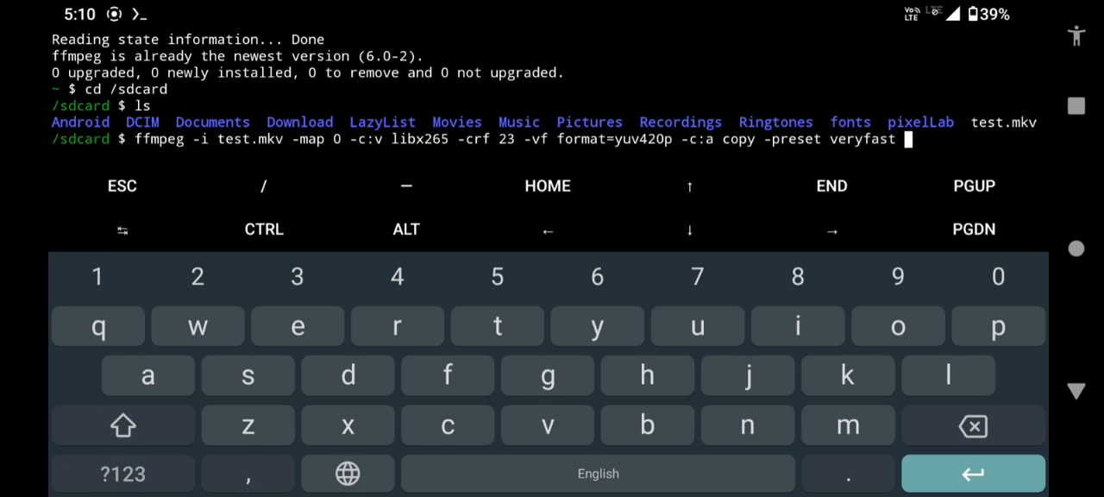
type("out")
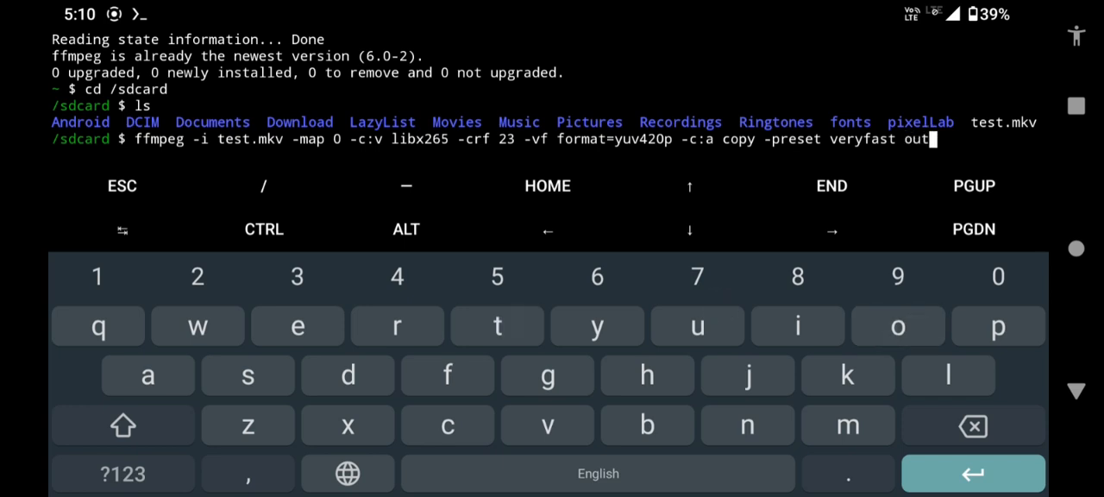
type("put")
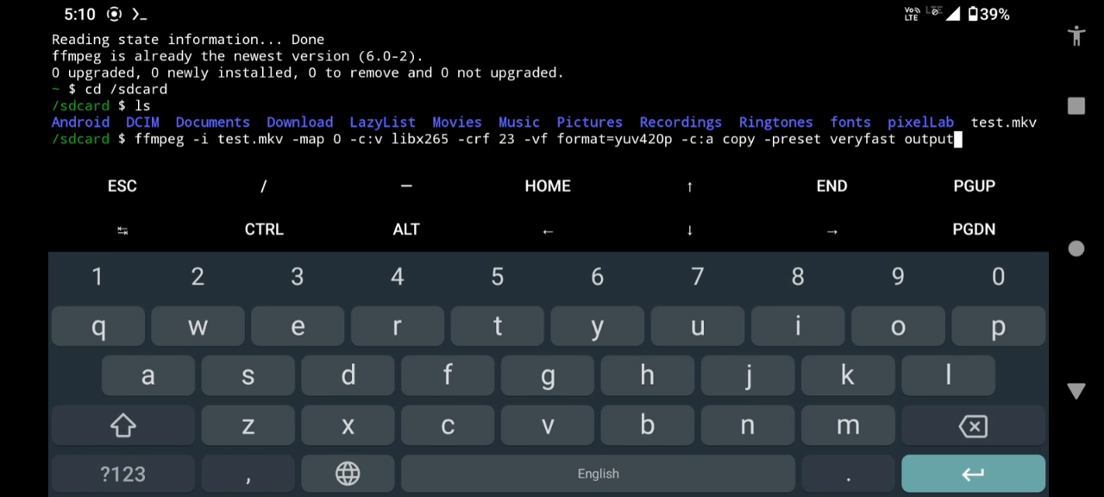
type(".mkv")
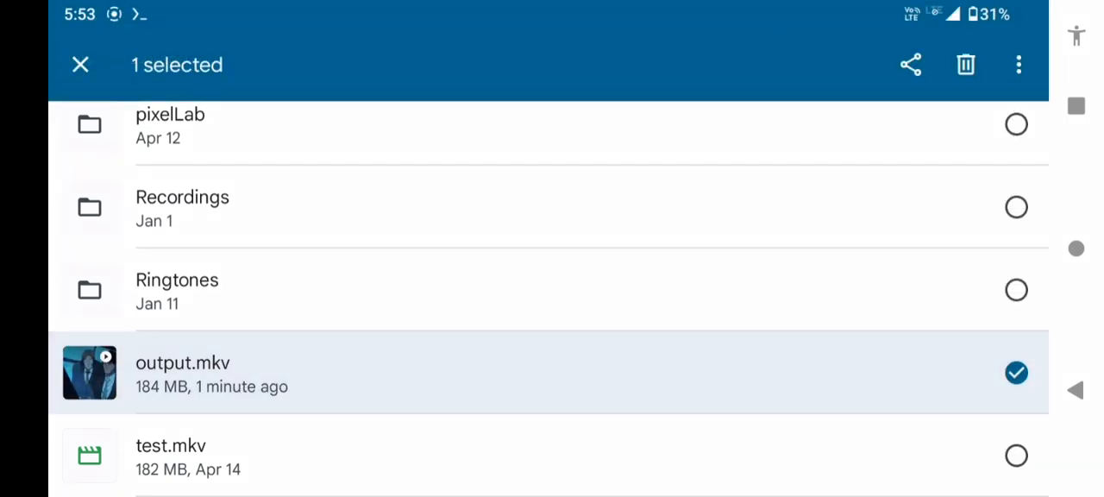
- Share output.mkv to MediaInfo, highlight its 8-bit HEVC depth, then return to Termux
left_click(911, 65)
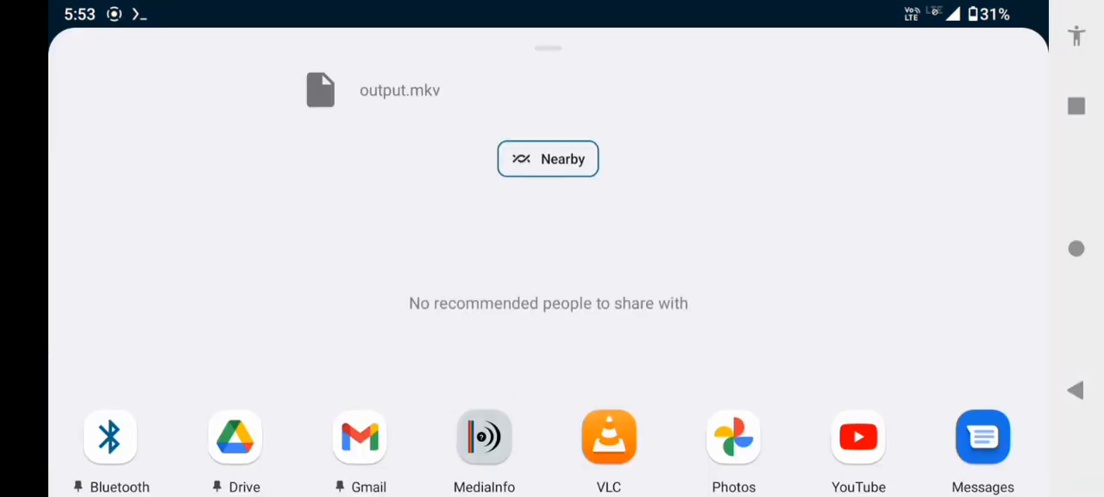
left_click(483, 435)
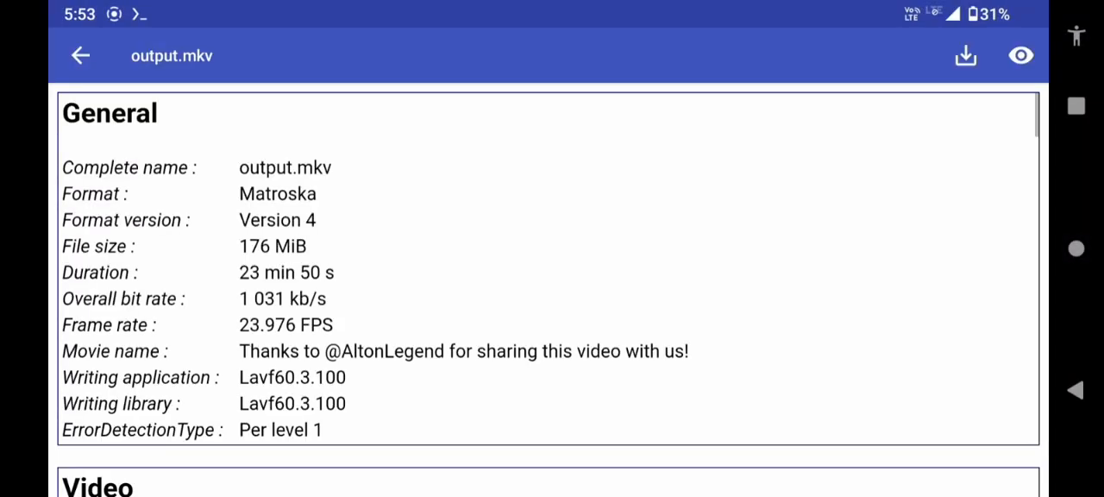
scroll("down", 3)
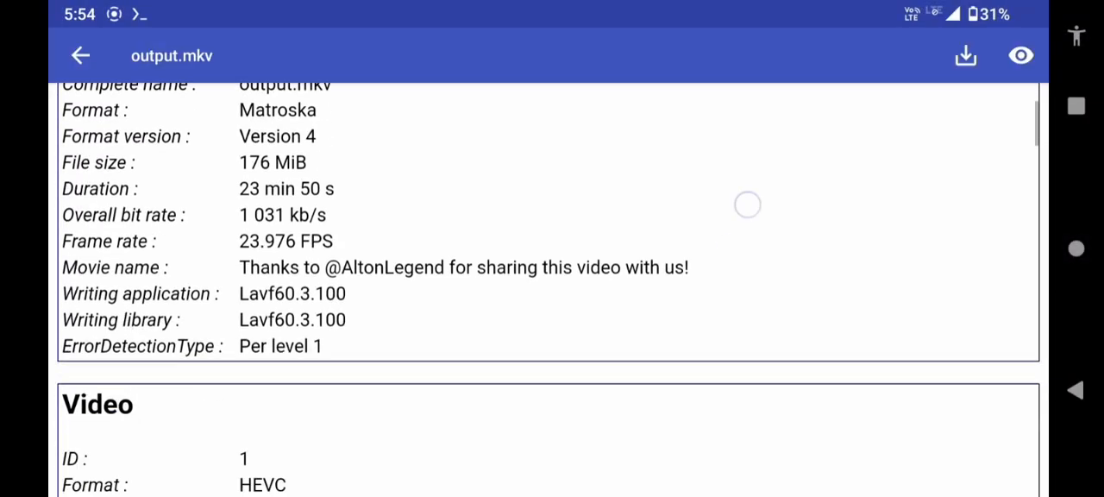
scroll("down", 3)
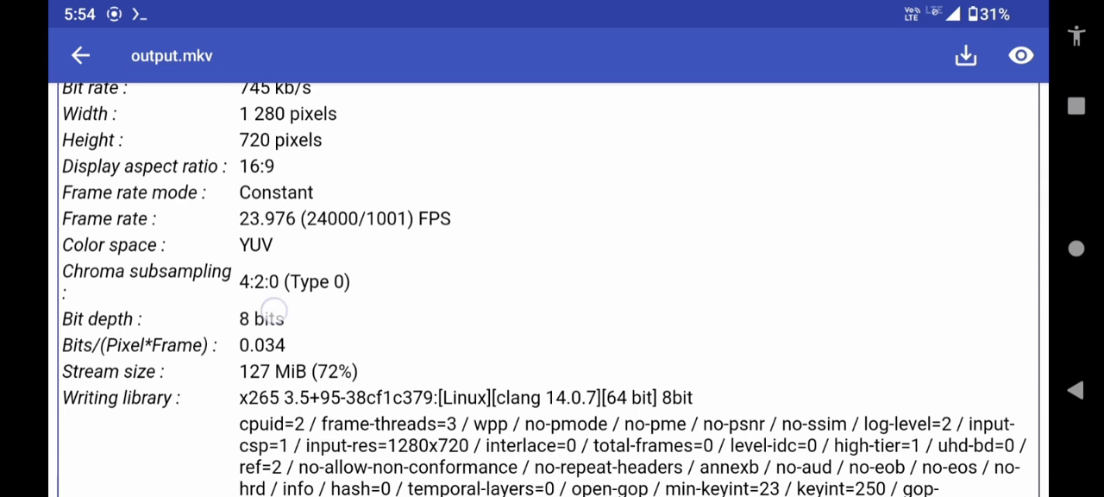
double_click(260, 318)
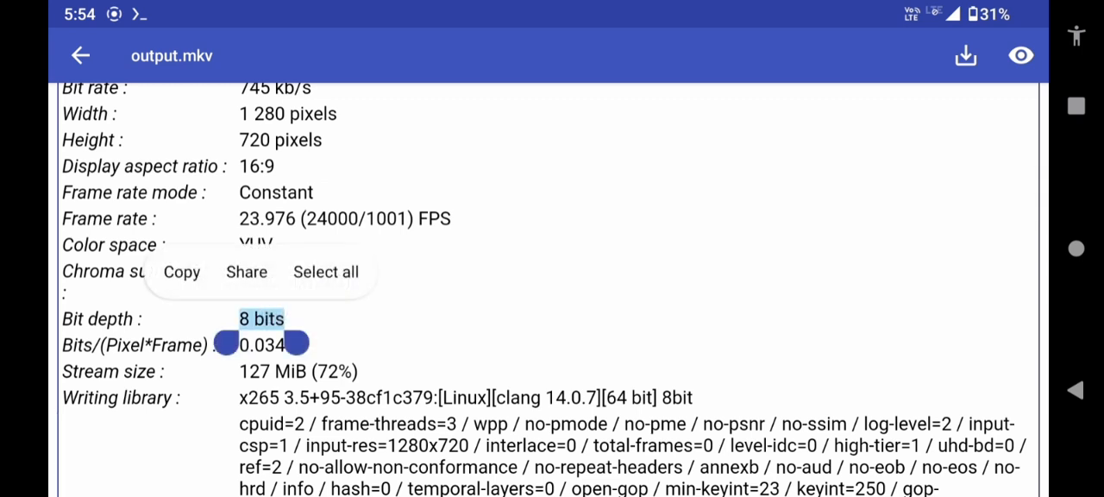
left_click(79, 55)
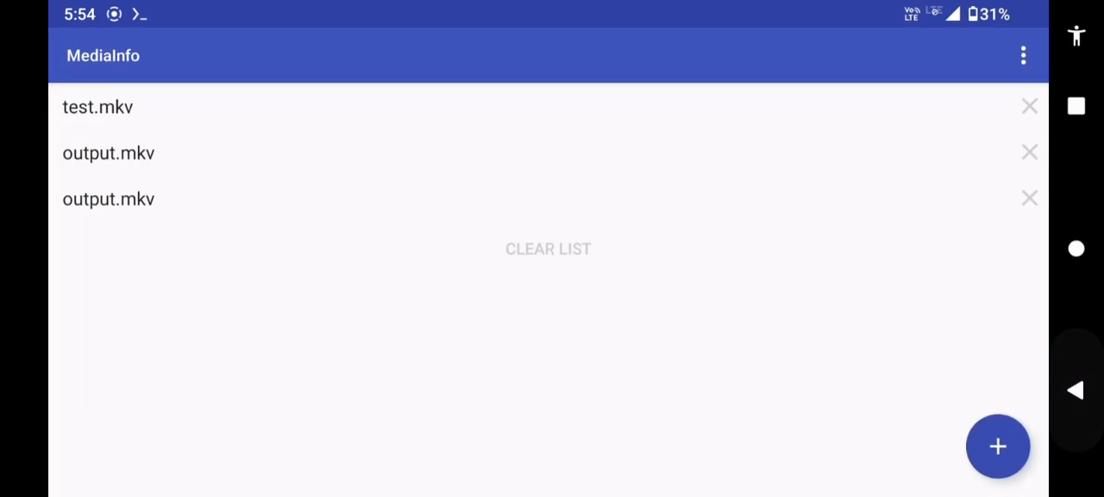
left_click(998, 445)
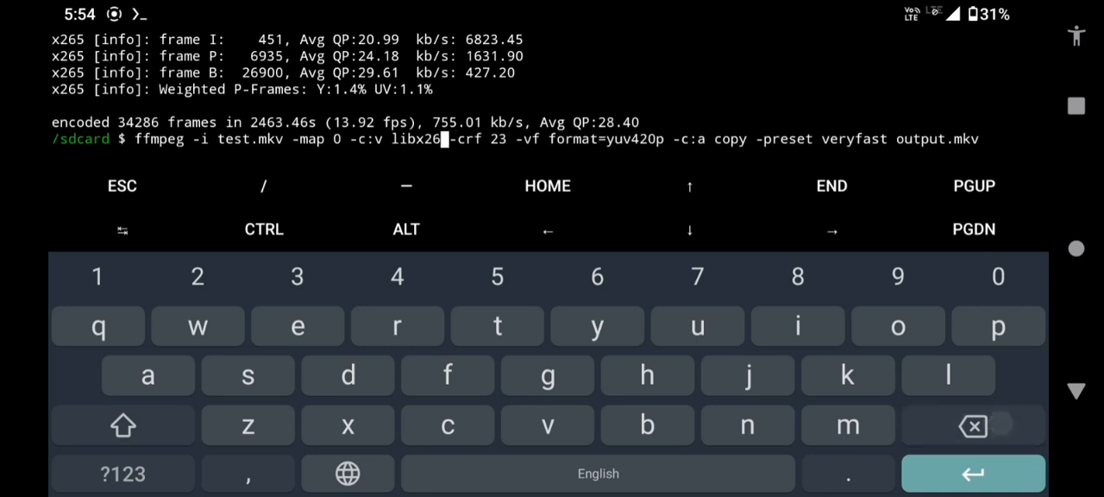
- Edit the recalled command to libx264 and output1.mkv and run the H.264 conversion
type("4")
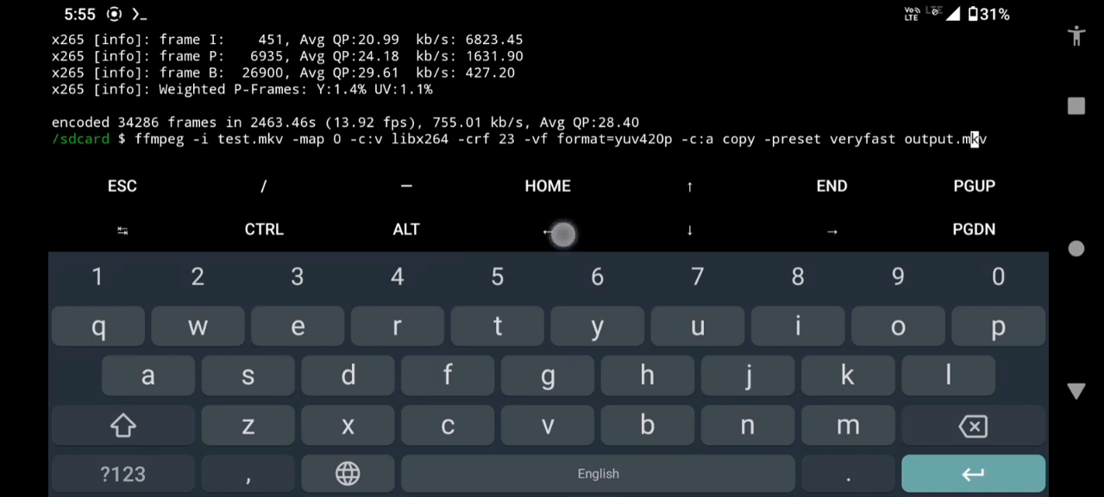
type("1")
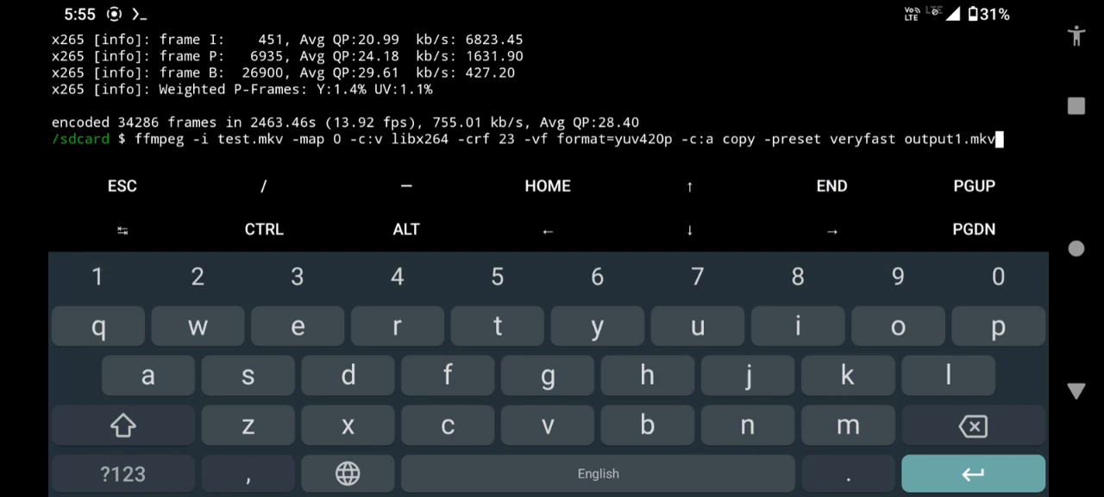
key("Enter")
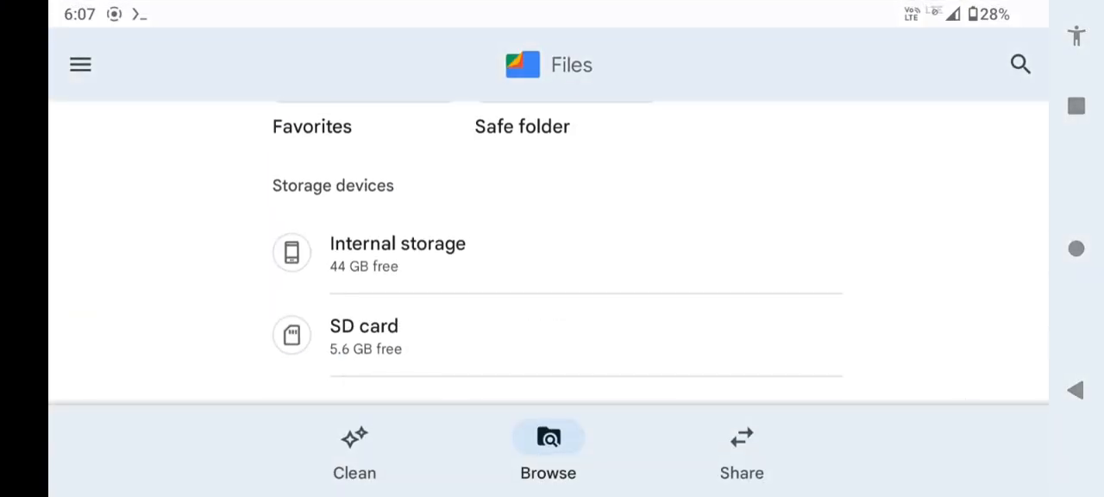
- Open Internal storage and share the 231 MB output1.mkv to MediaInfo
left_click(397, 252)
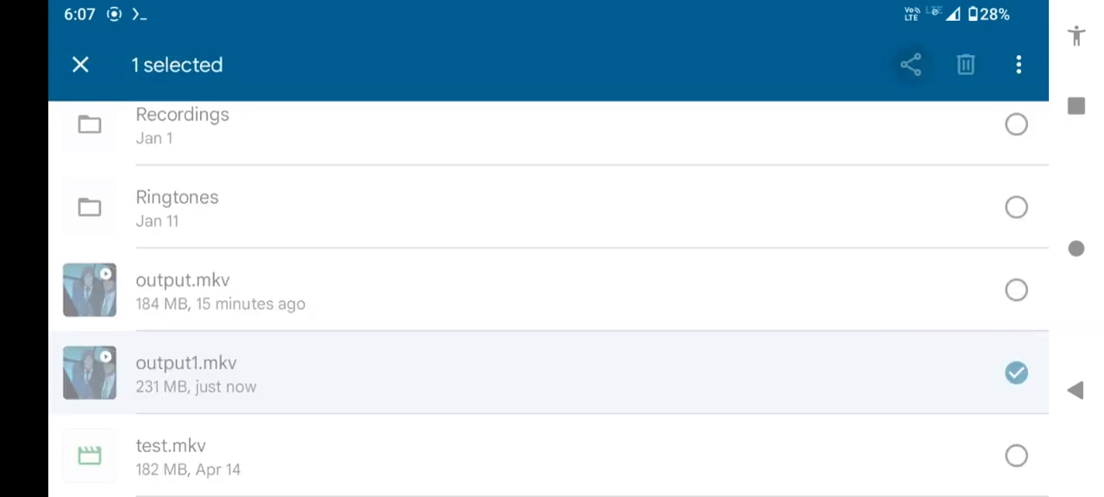
left_click(911, 66)
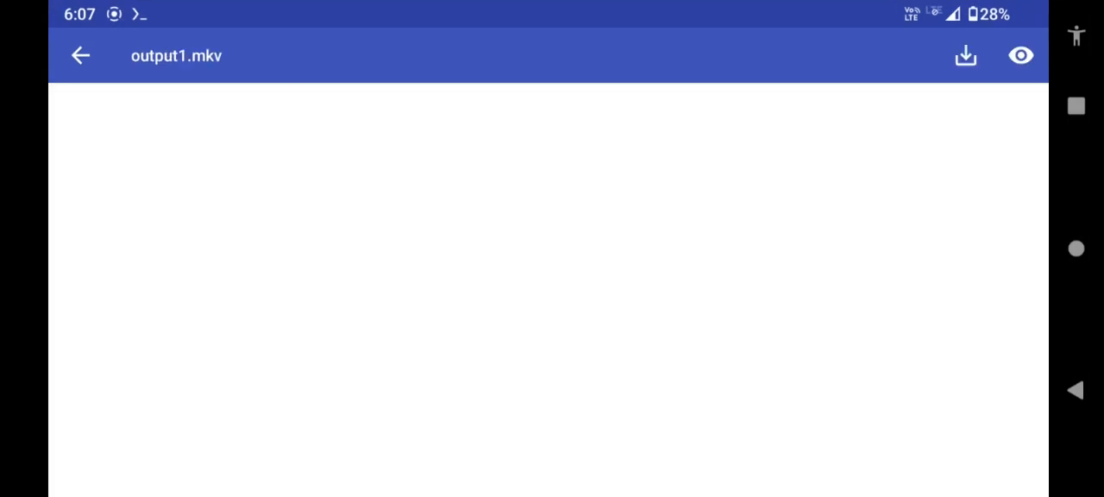
- Scroll to the Video section and highlight output1.mkv's x264 8-bit depth value
left_click(1021, 55)
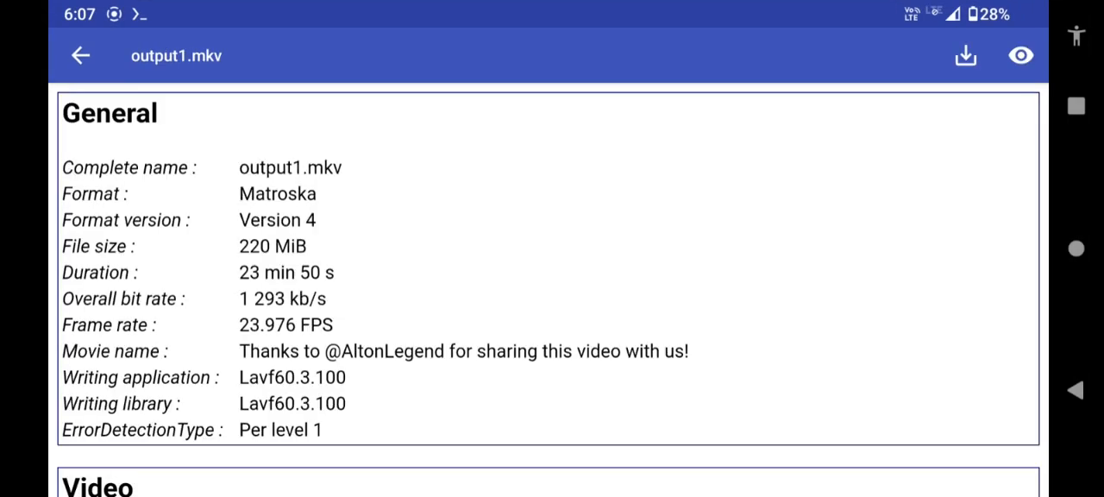
scroll("down", 3)
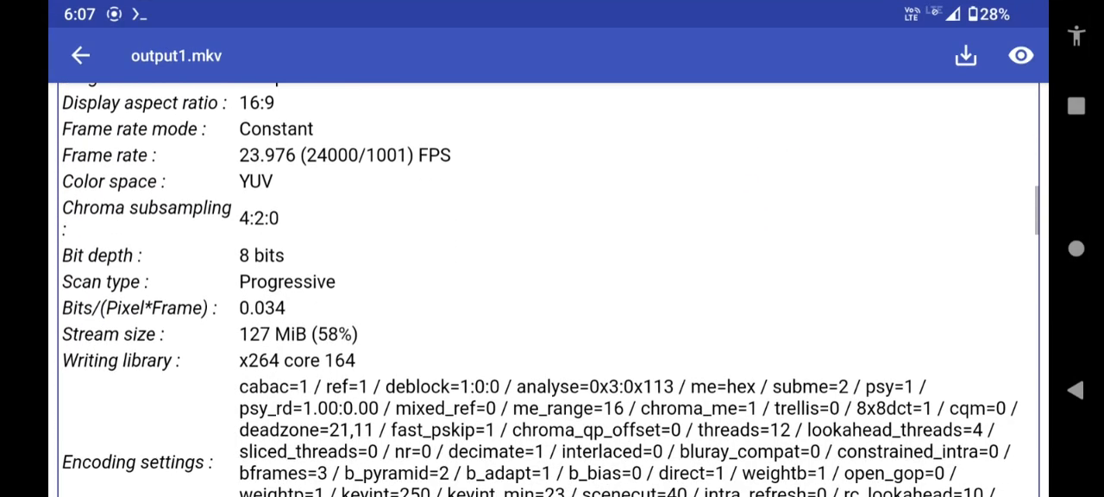
double_click(258, 255)
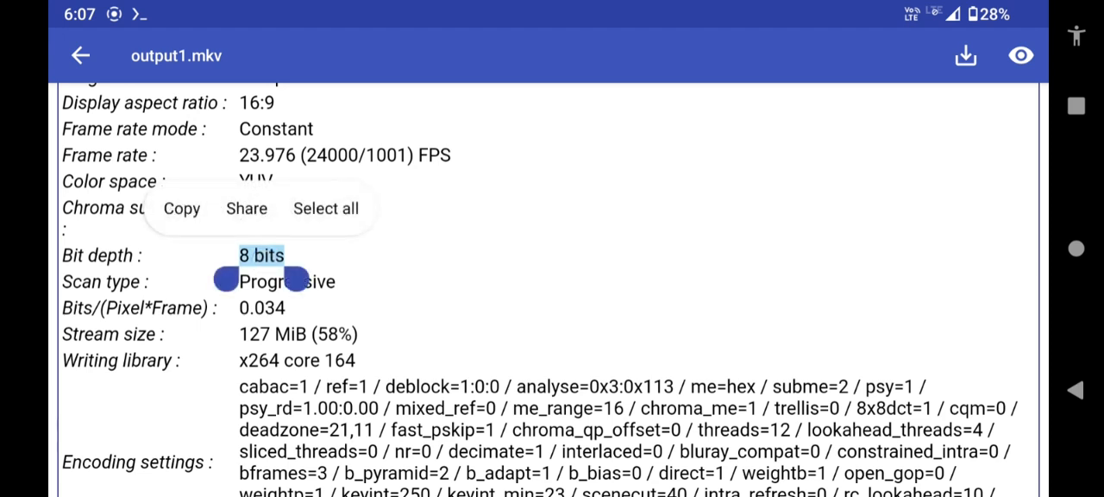